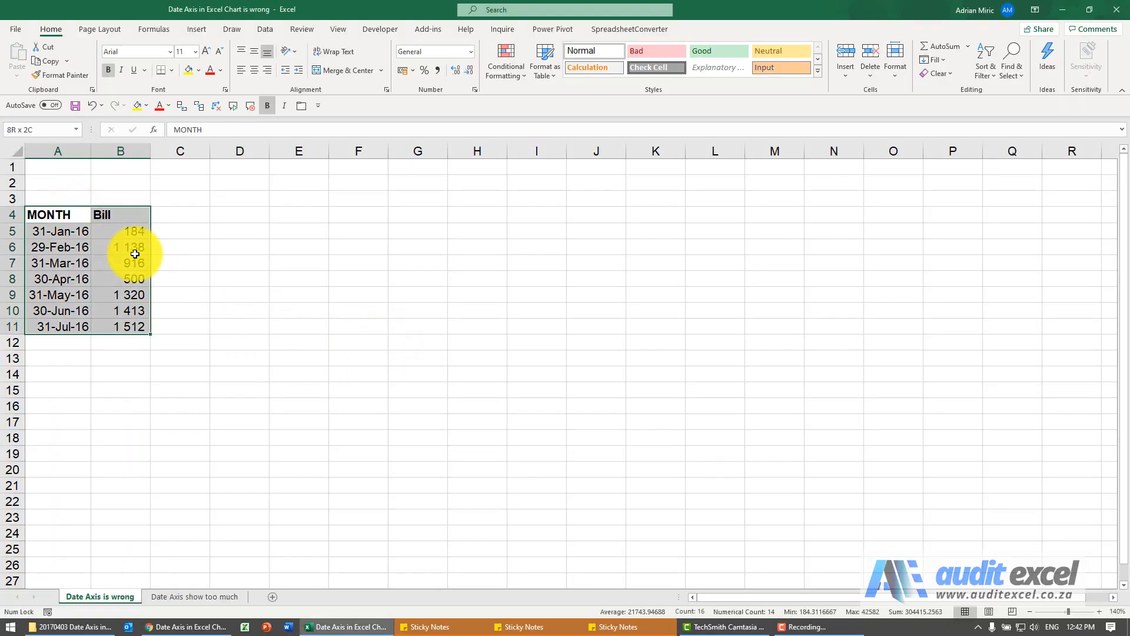
- Insert a 2-D clustered column chart of the selected MONTH and Bill data
click(196, 28)
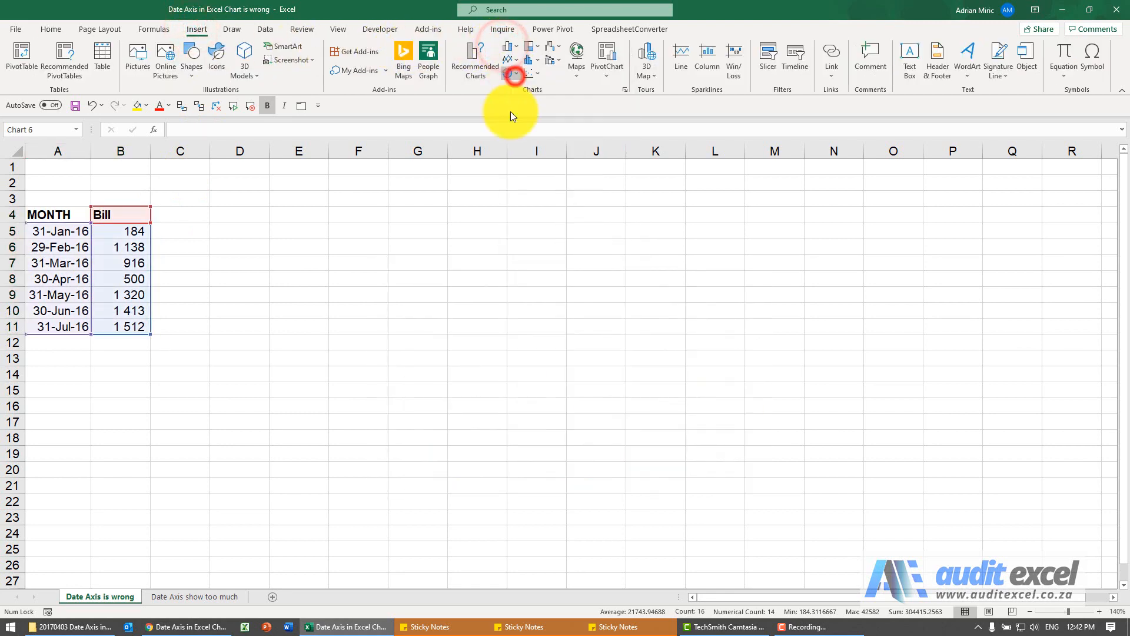
click(508, 73)
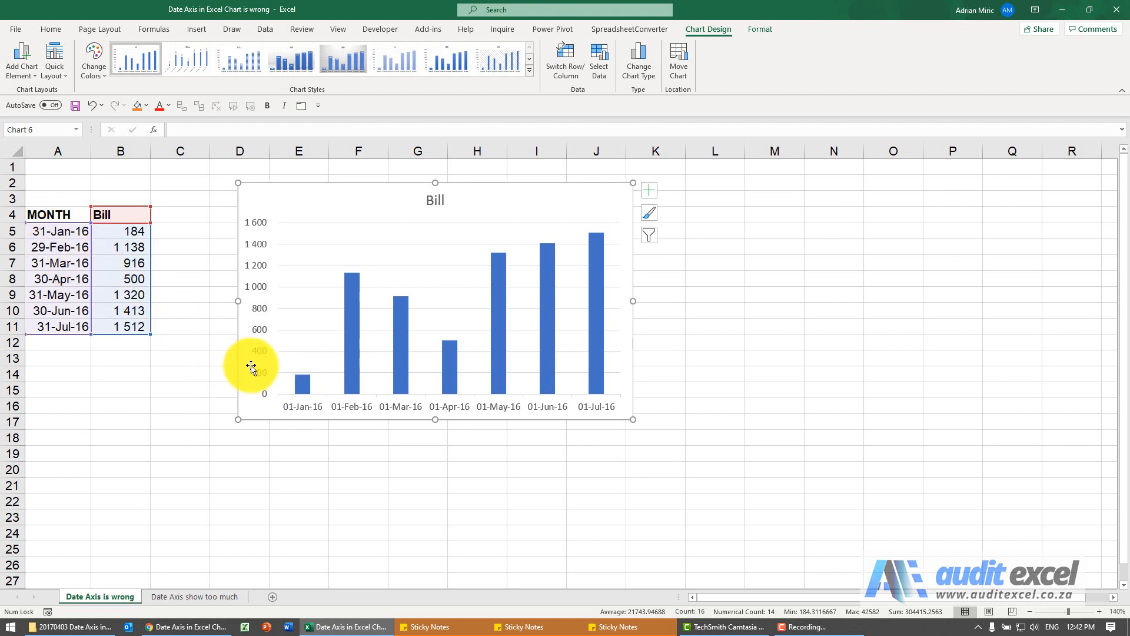
mouse_move(351, 409)
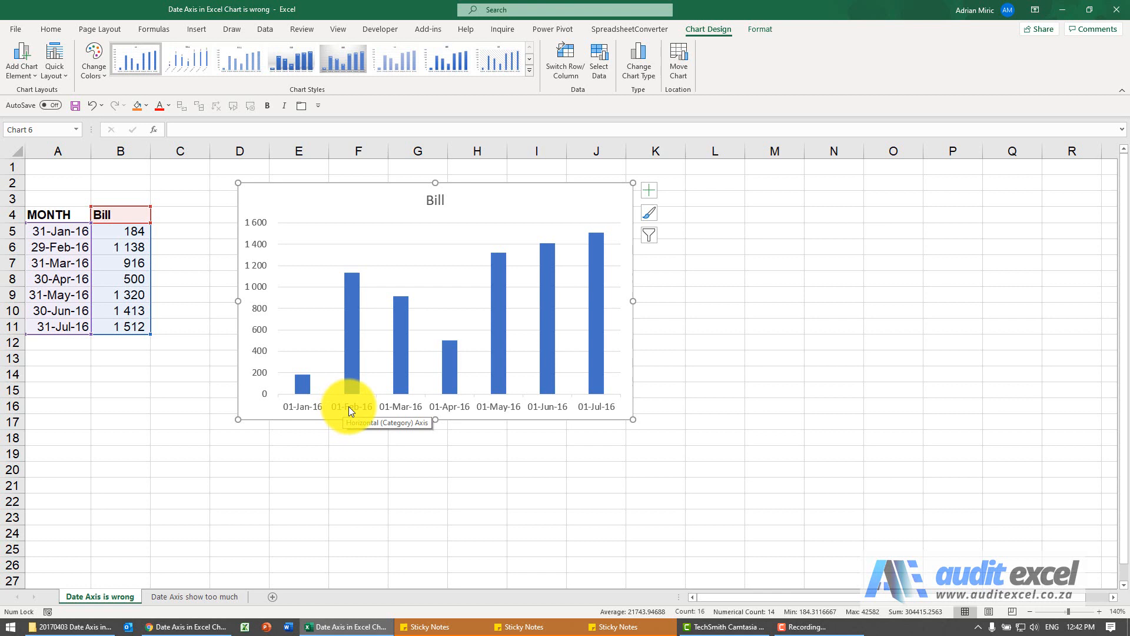
mouse_move(99, 271)
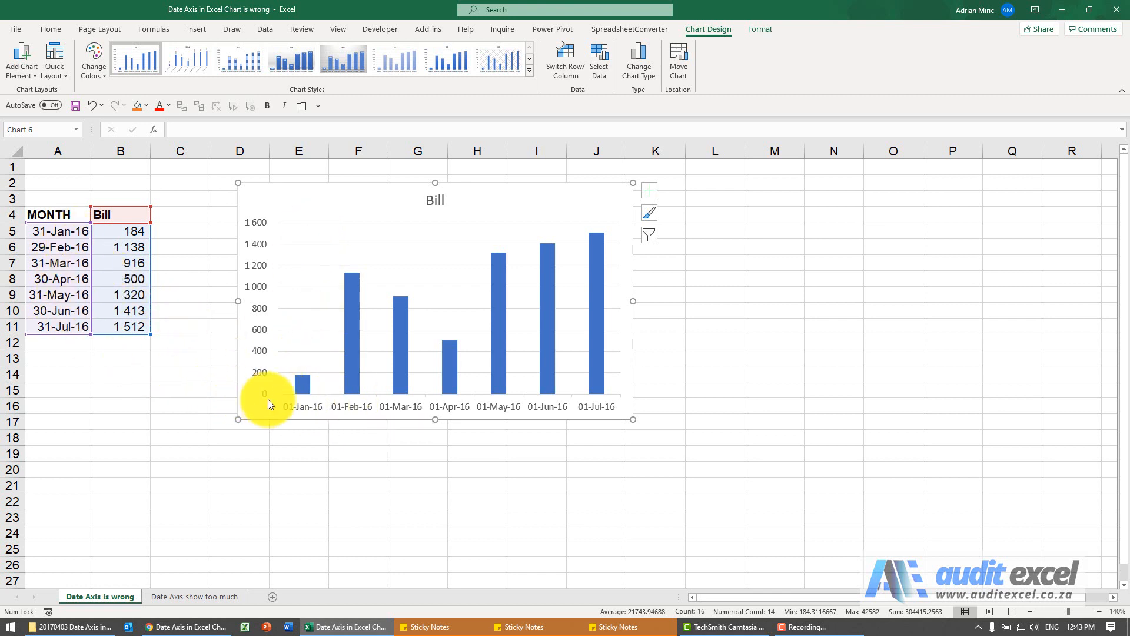
mouse_move(346, 408)
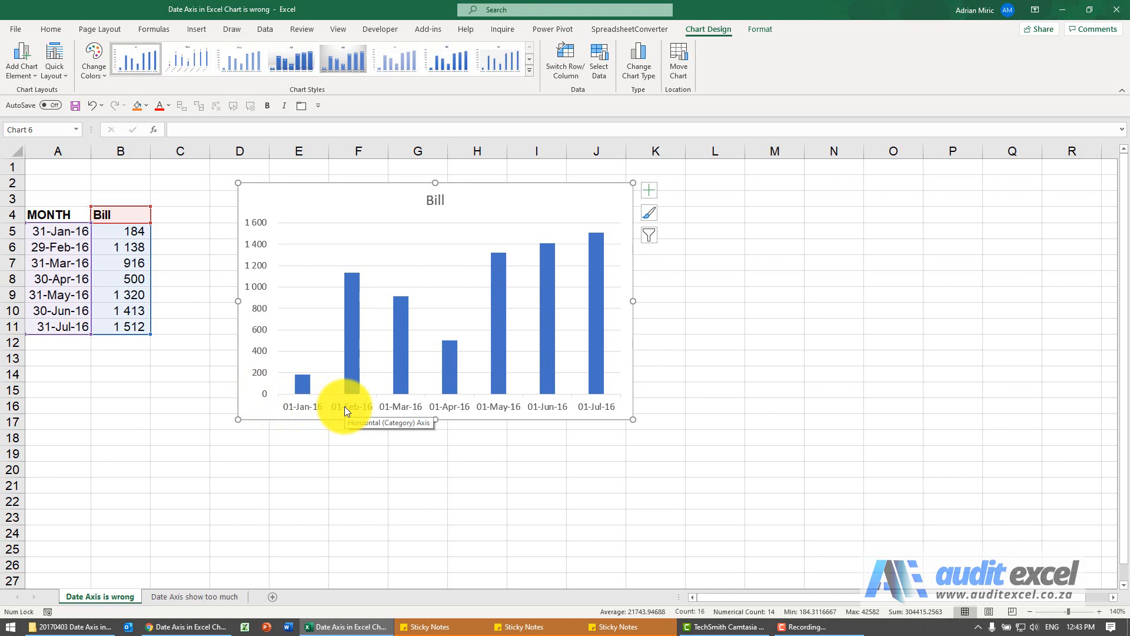
- Bring up the Format Axis pane for the chart's horizontal date axis
right_click(346, 407)
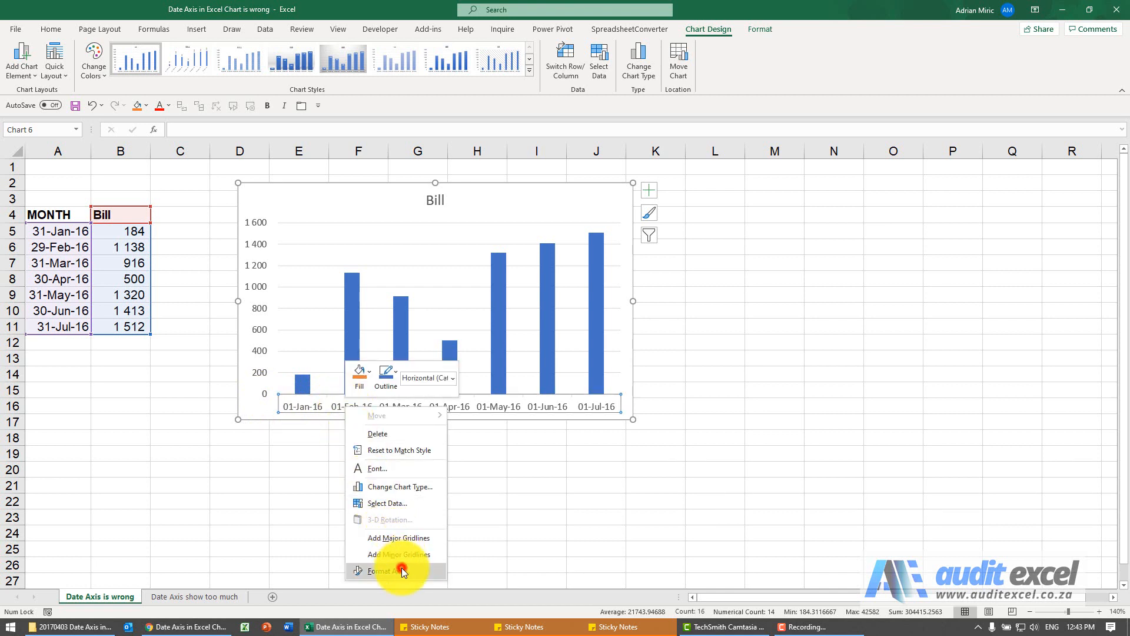
click(393, 571)
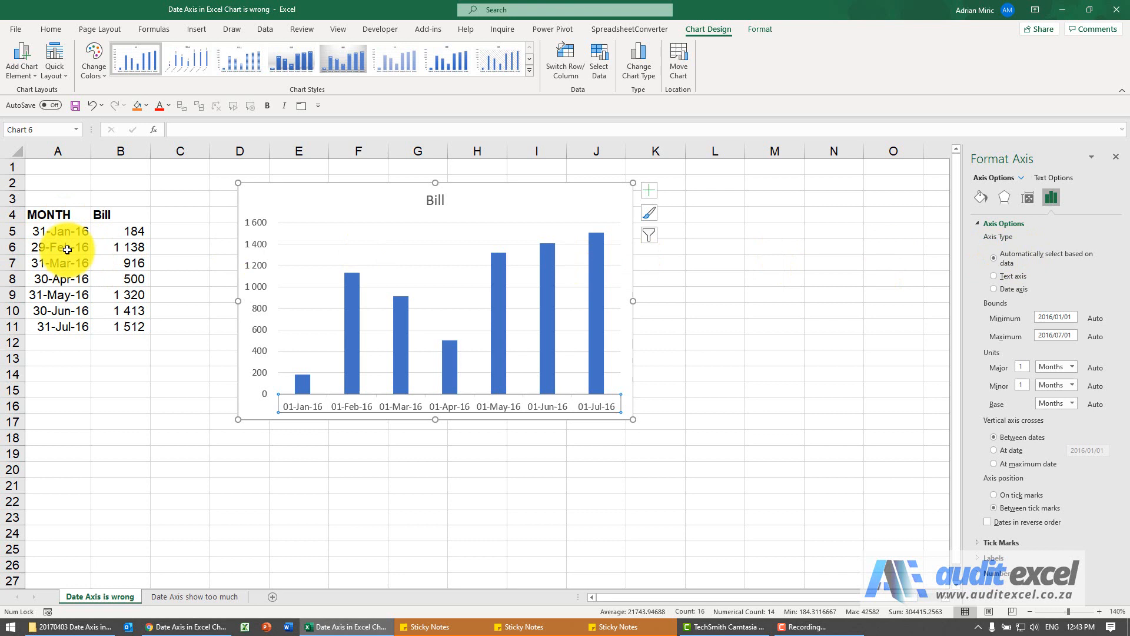
mouse_move(824, 295)
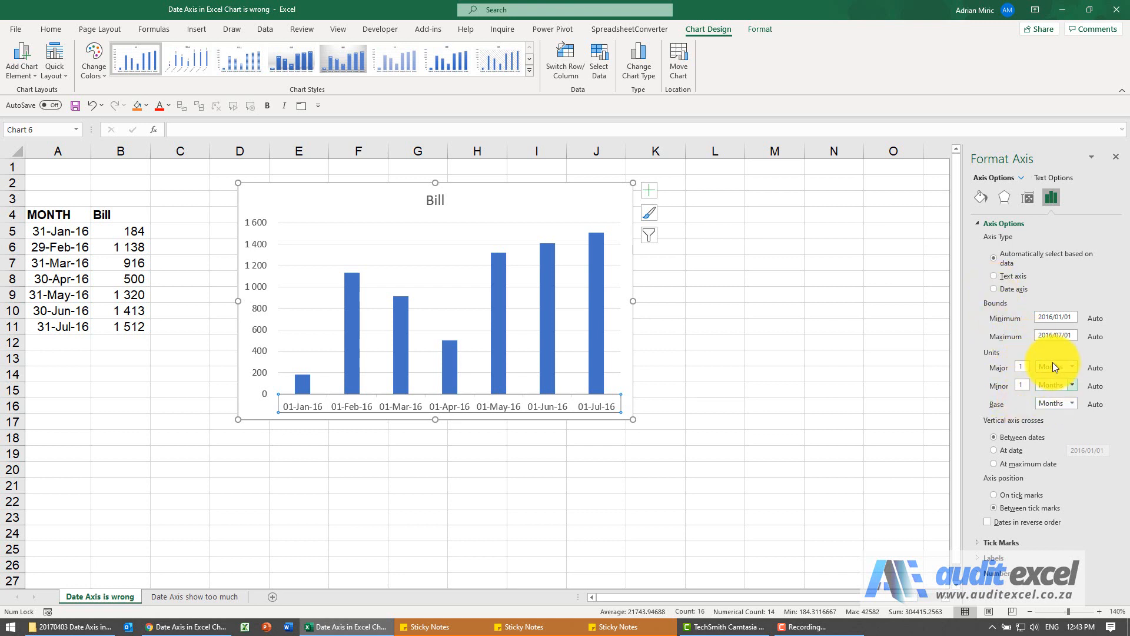
mouse_move(647, 382)
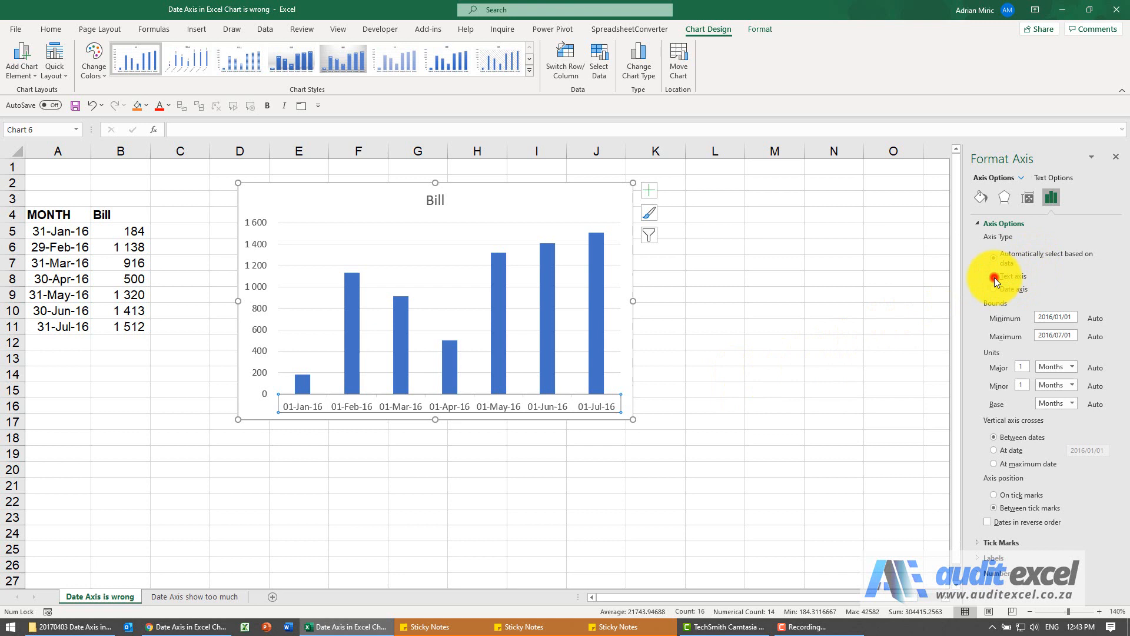
- Set the horizontal axis to Text axis so labels show the typed month-end dates
click(993, 275)
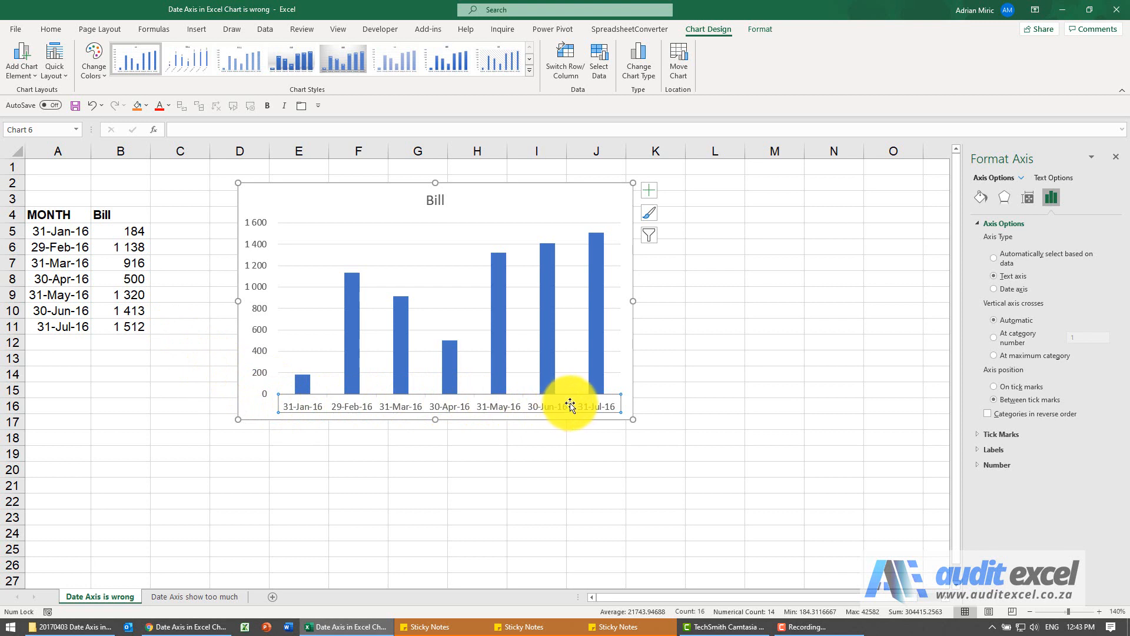
click(537, 446)
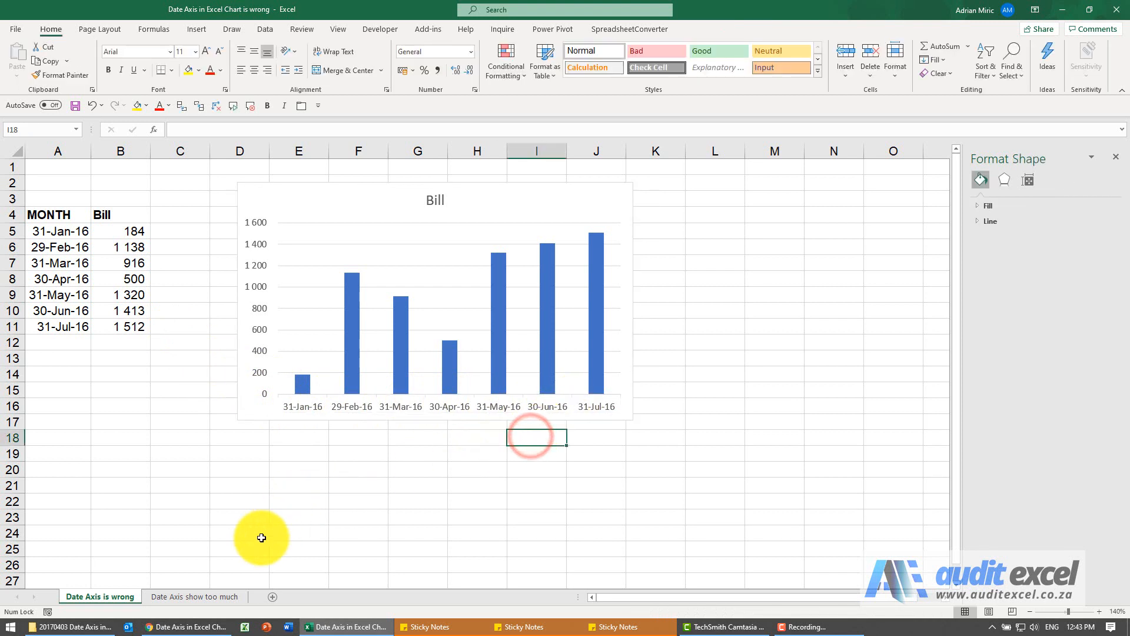
- On the 'Date Axis show too much' sheet, chart A4:B18 as a 2-D clustered column chart
click(194, 596)
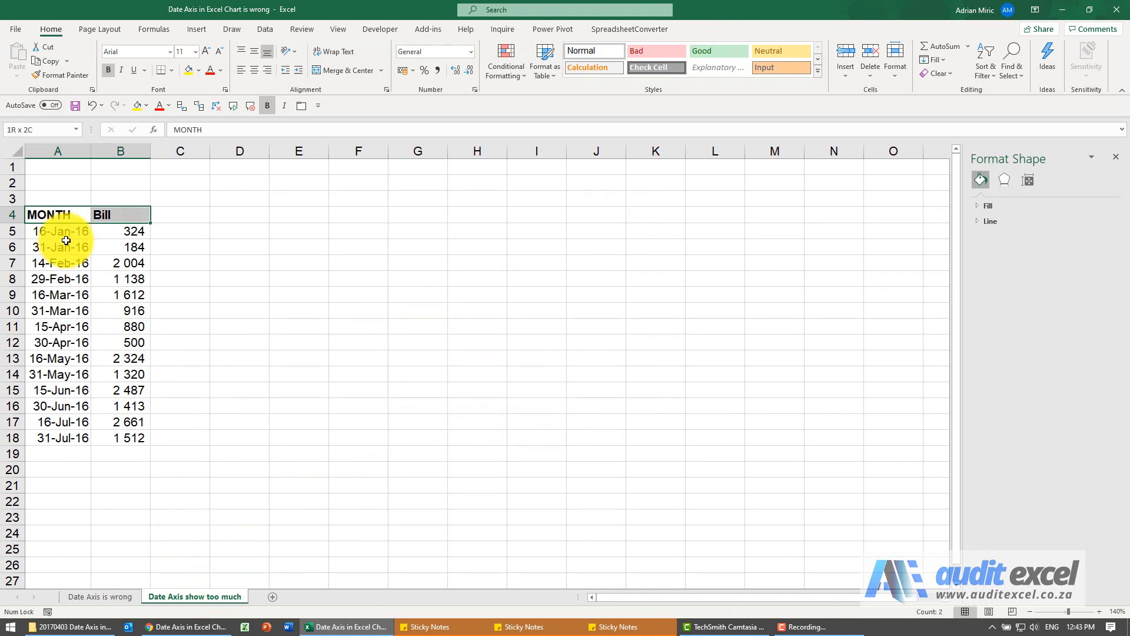
click(195, 28)
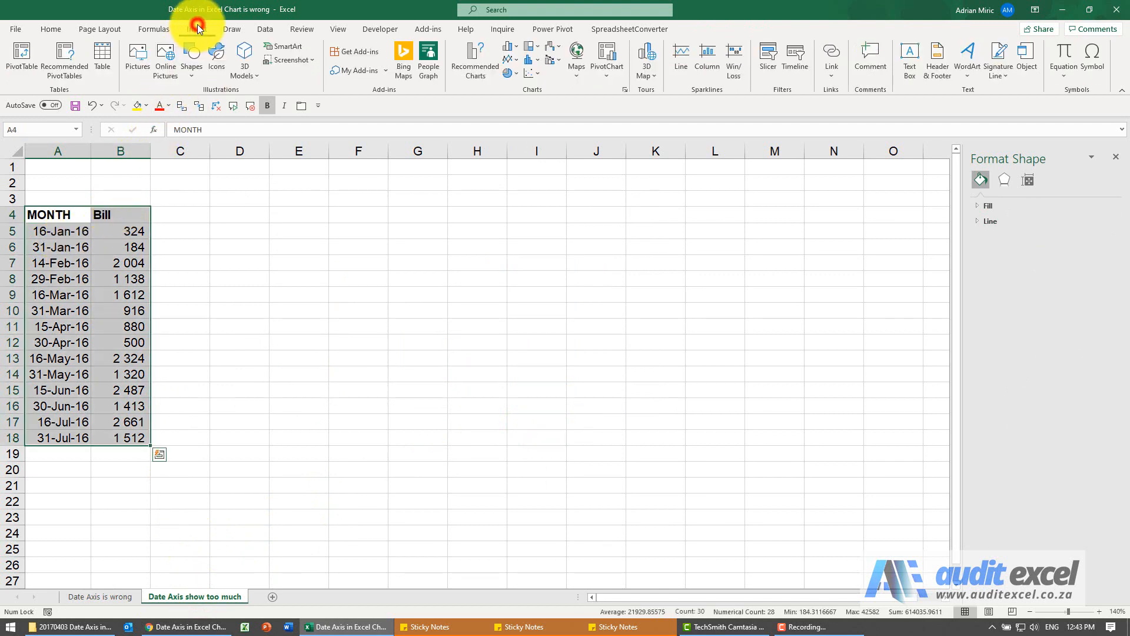
click(508, 46)
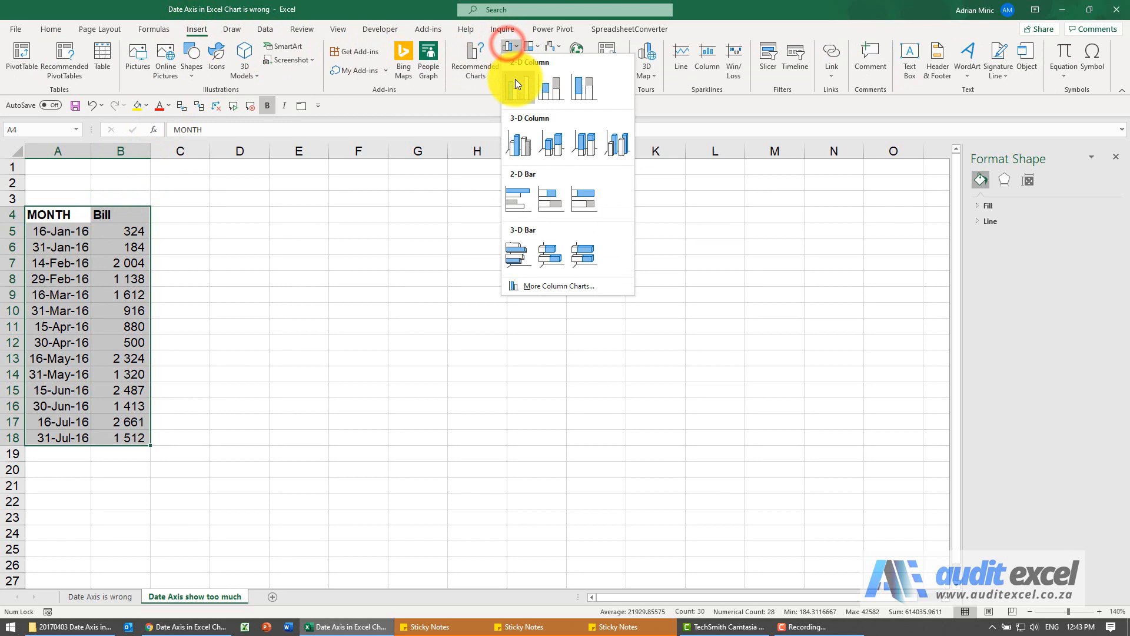
click(518, 80)
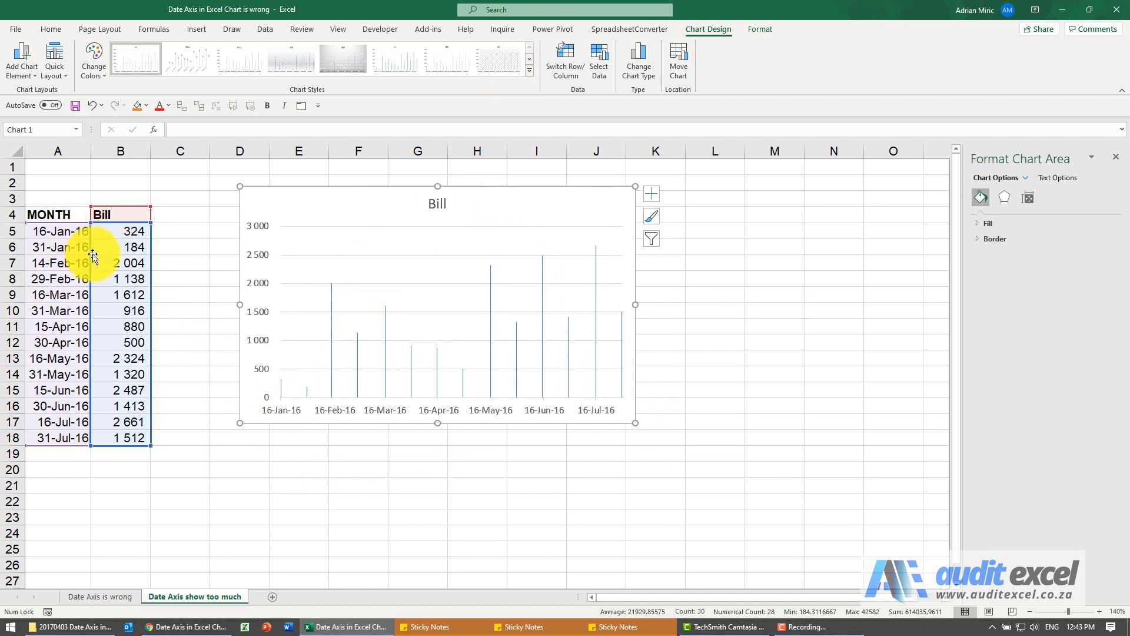
mouse_move(240, 386)
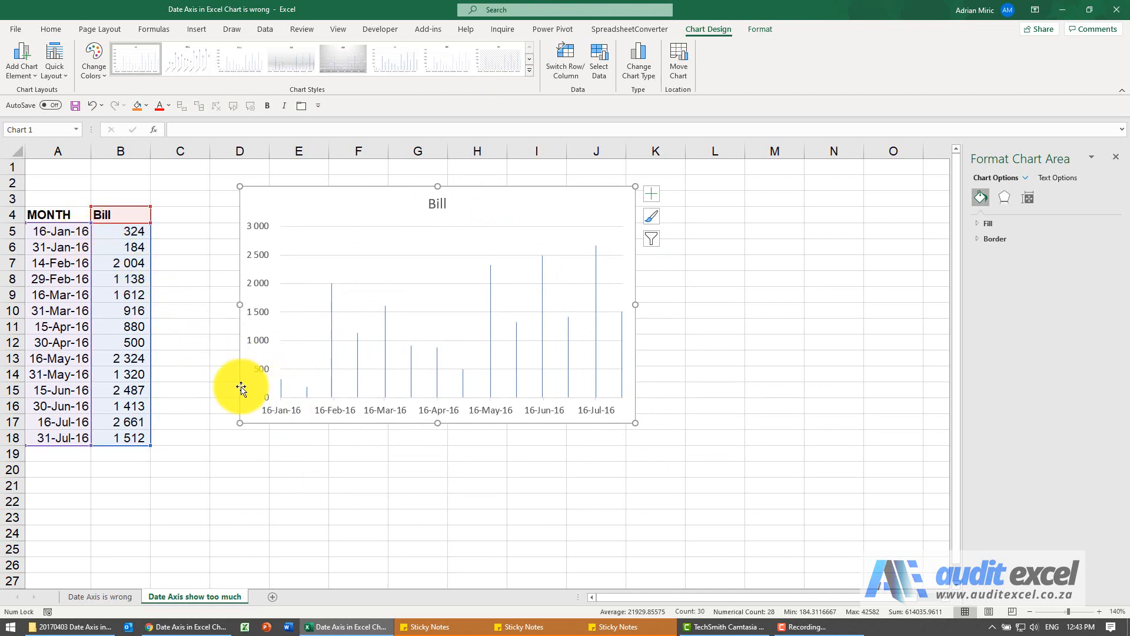
mouse_move(236, 407)
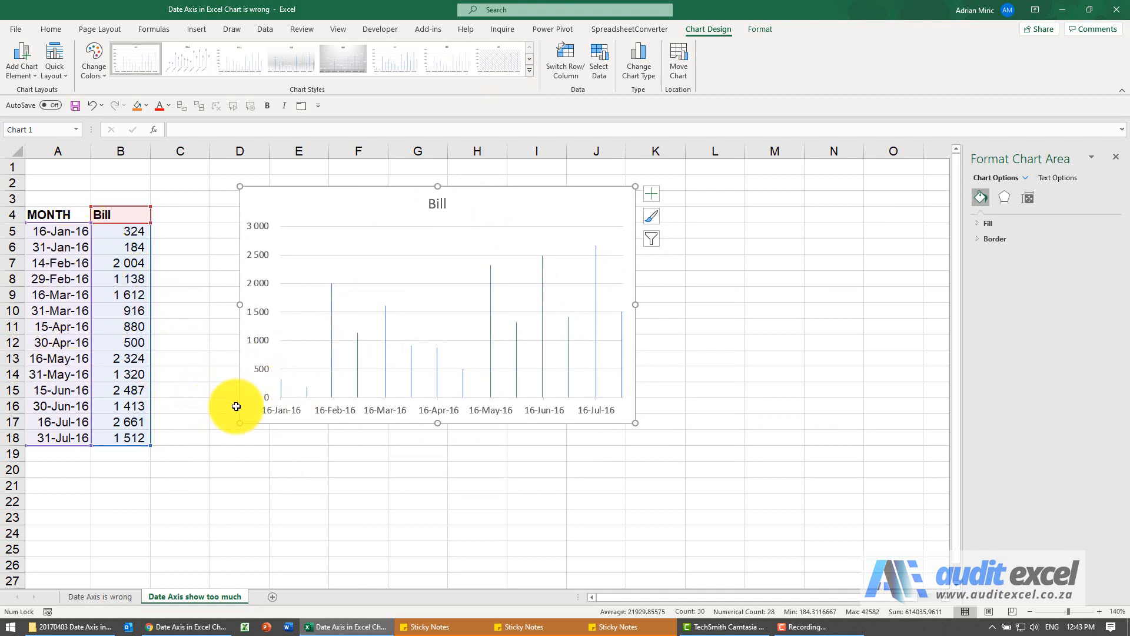
mouse_move(283, 404)
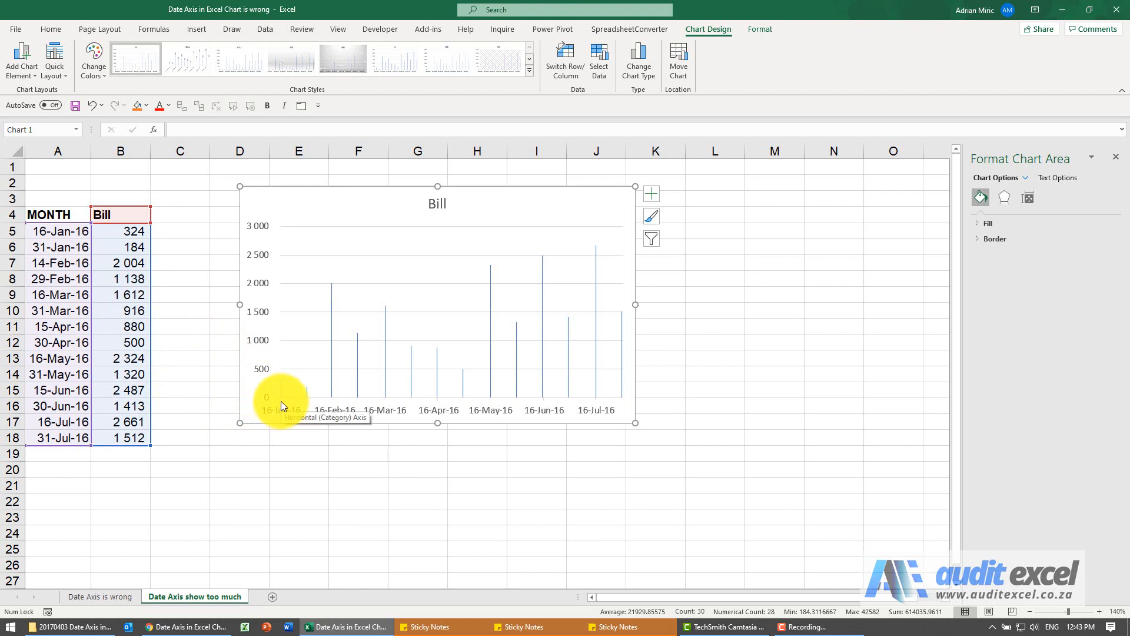
mouse_move(291, 402)
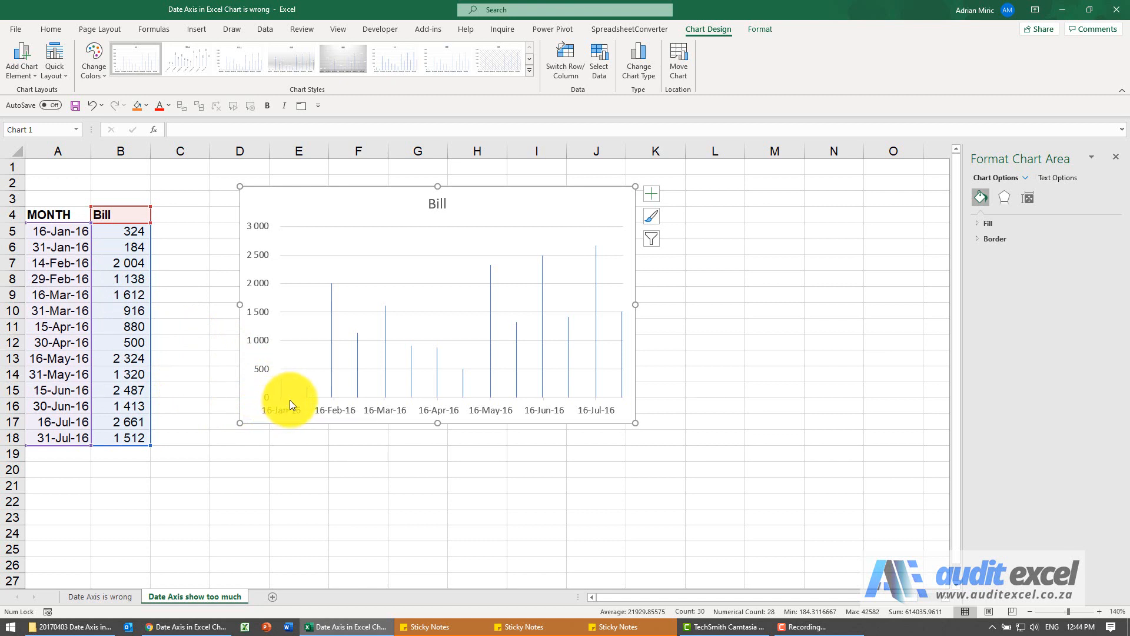
mouse_move(303, 403)
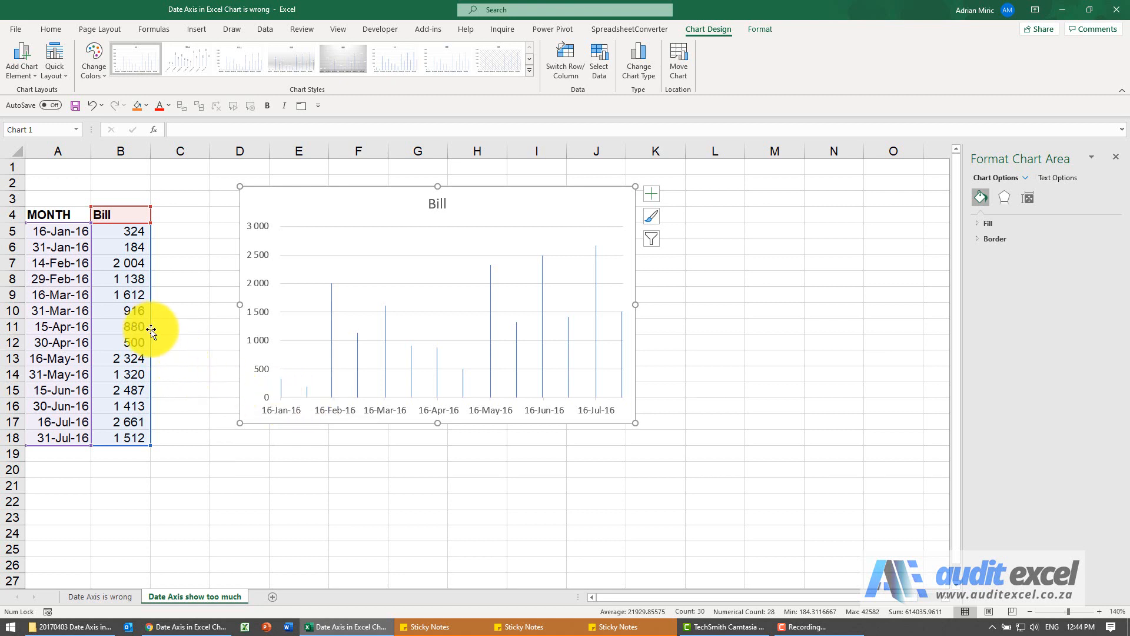
mouse_move(384, 415)
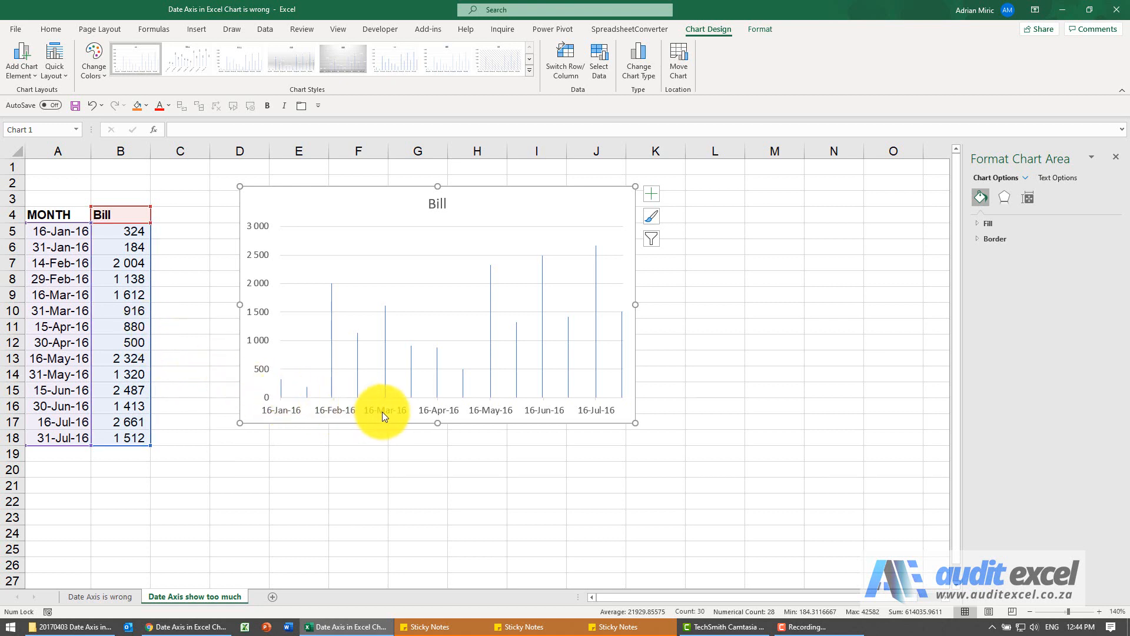
- Set the second chart's horizontal axis to Text axis for evenly spaced twice-monthly bars
right_click(383, 410)
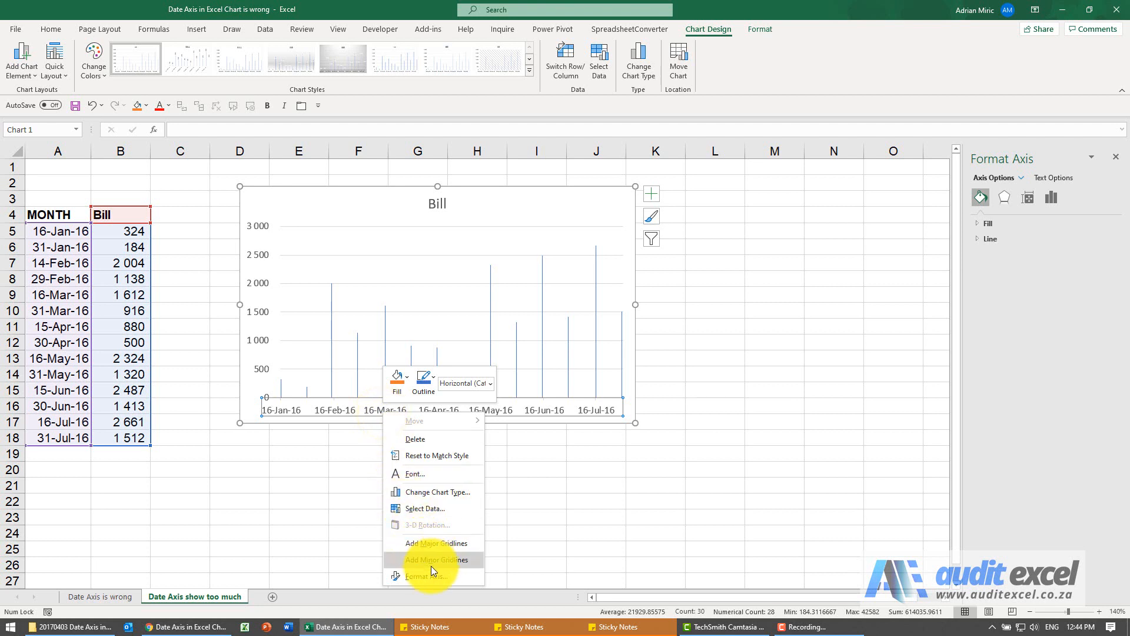
click(428, 575)
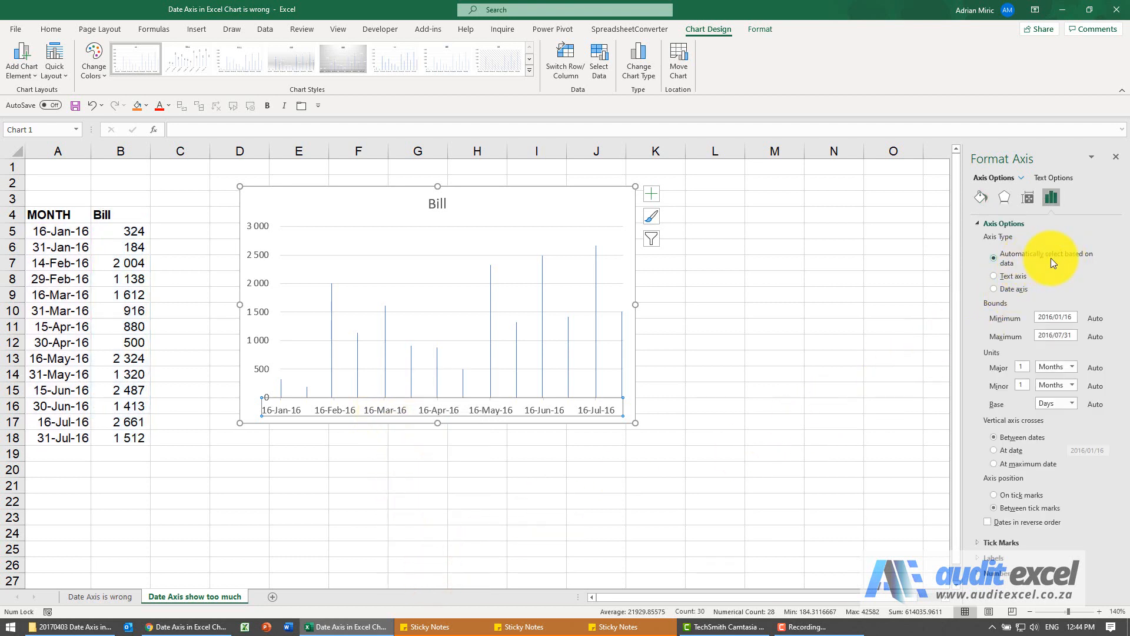
click(993, 275)
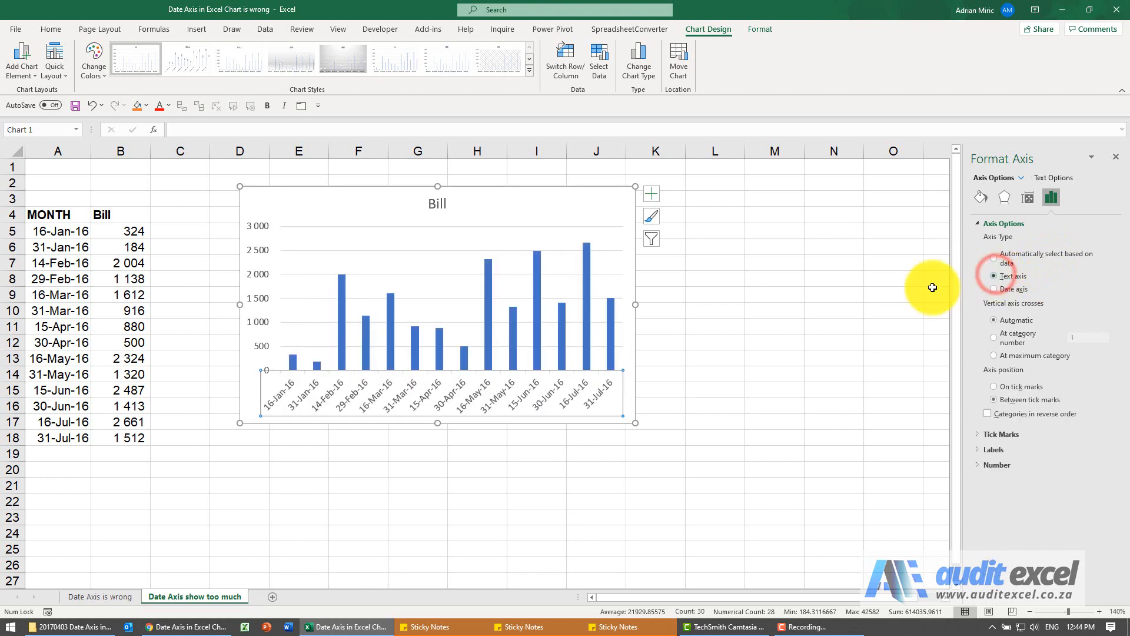
click(664, 344)
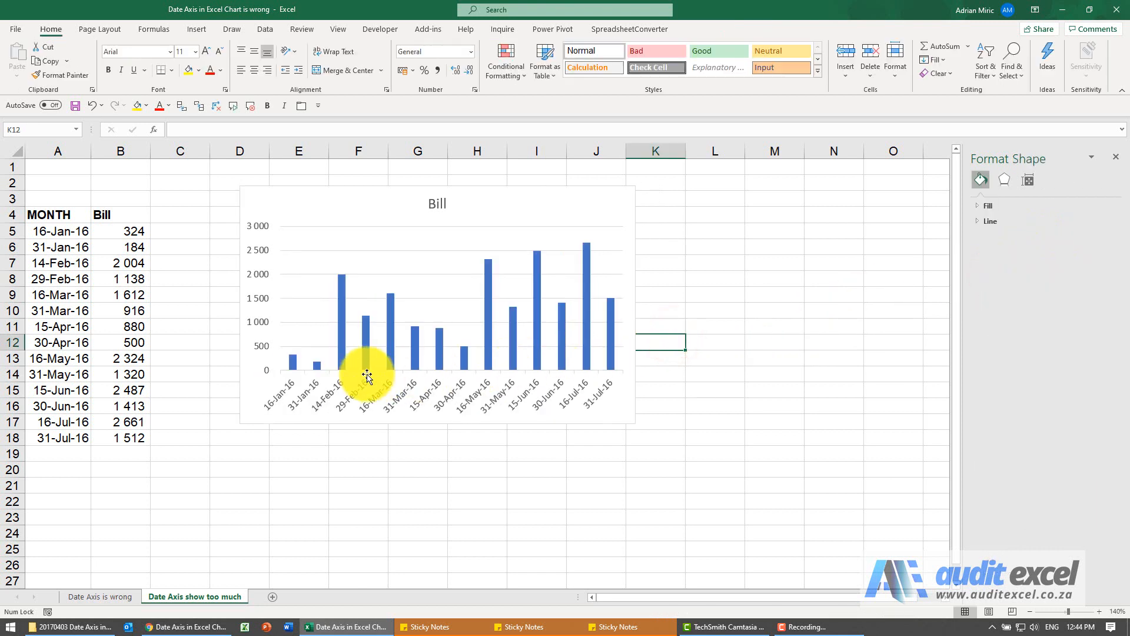